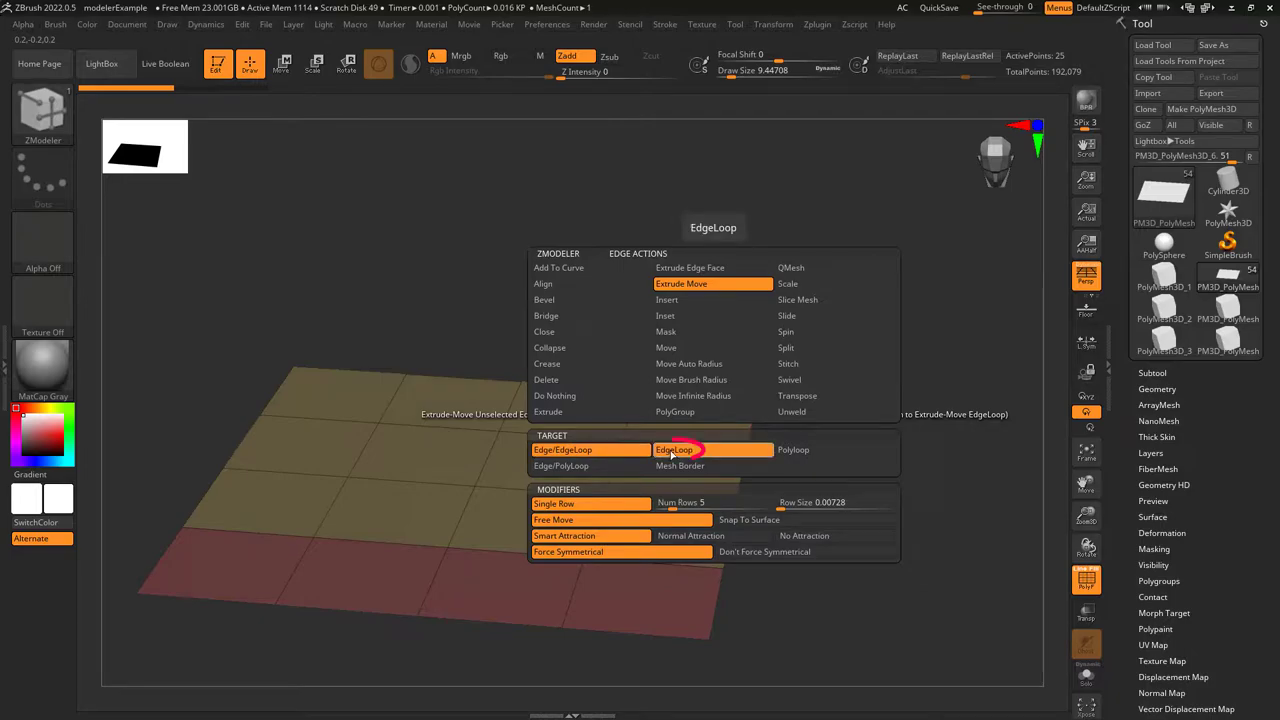
Step: Pick EdgeLoop as the Extrude Move edge target
left_click(674, 449)
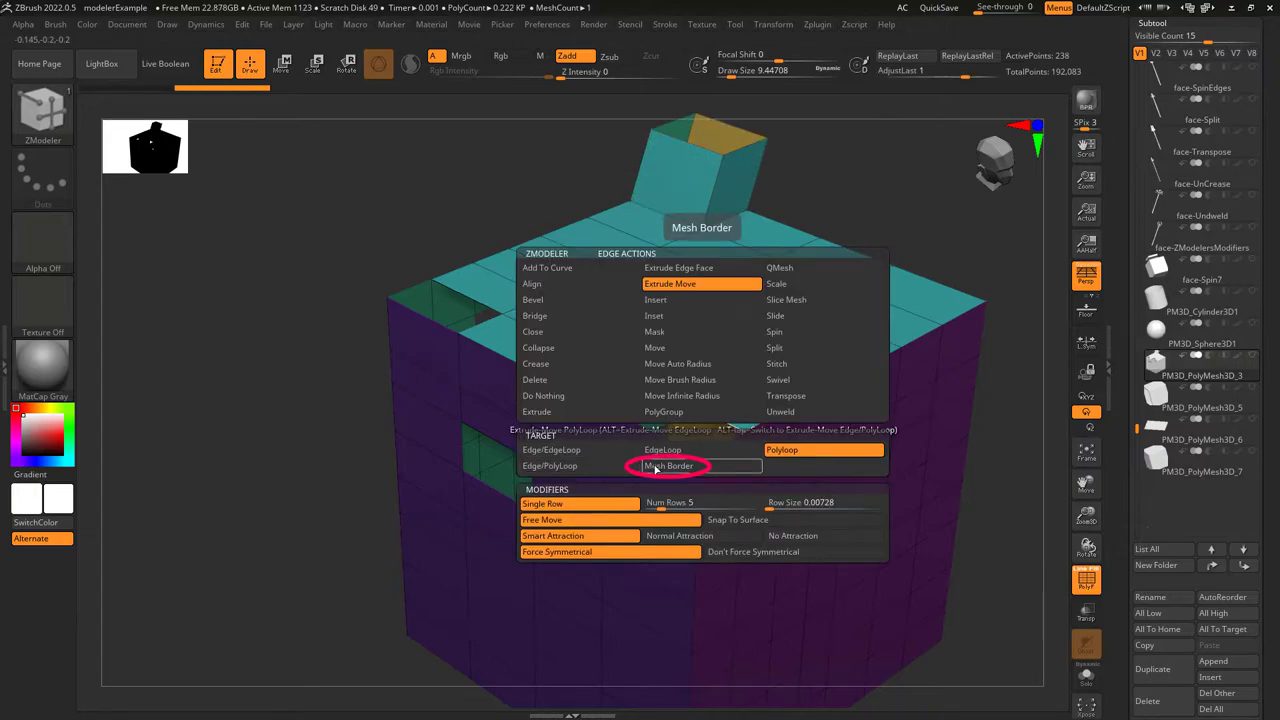
Step: Set the edge Extrude Move target on the flat plane to Mesh Border
left_click(668, 466)
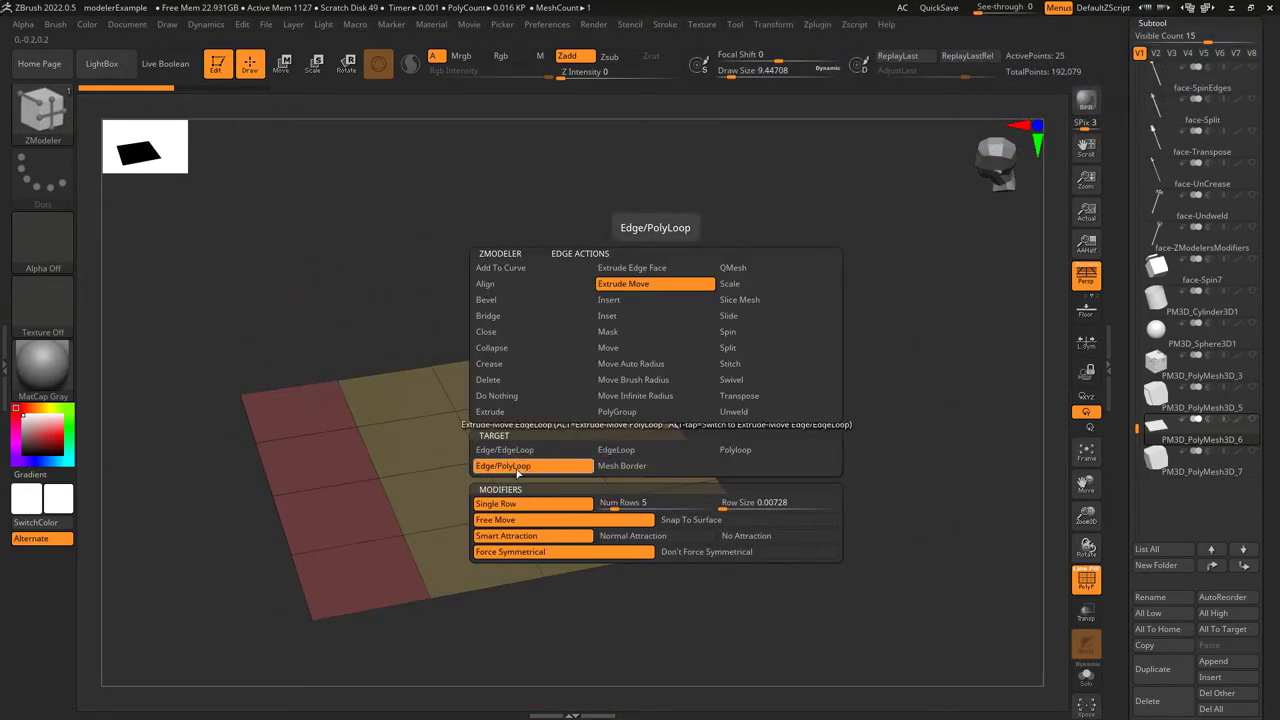
Step: Target Edge/PolyLoop, then reopen the edge action popup to review the Modifiers
left_click(622, 283)
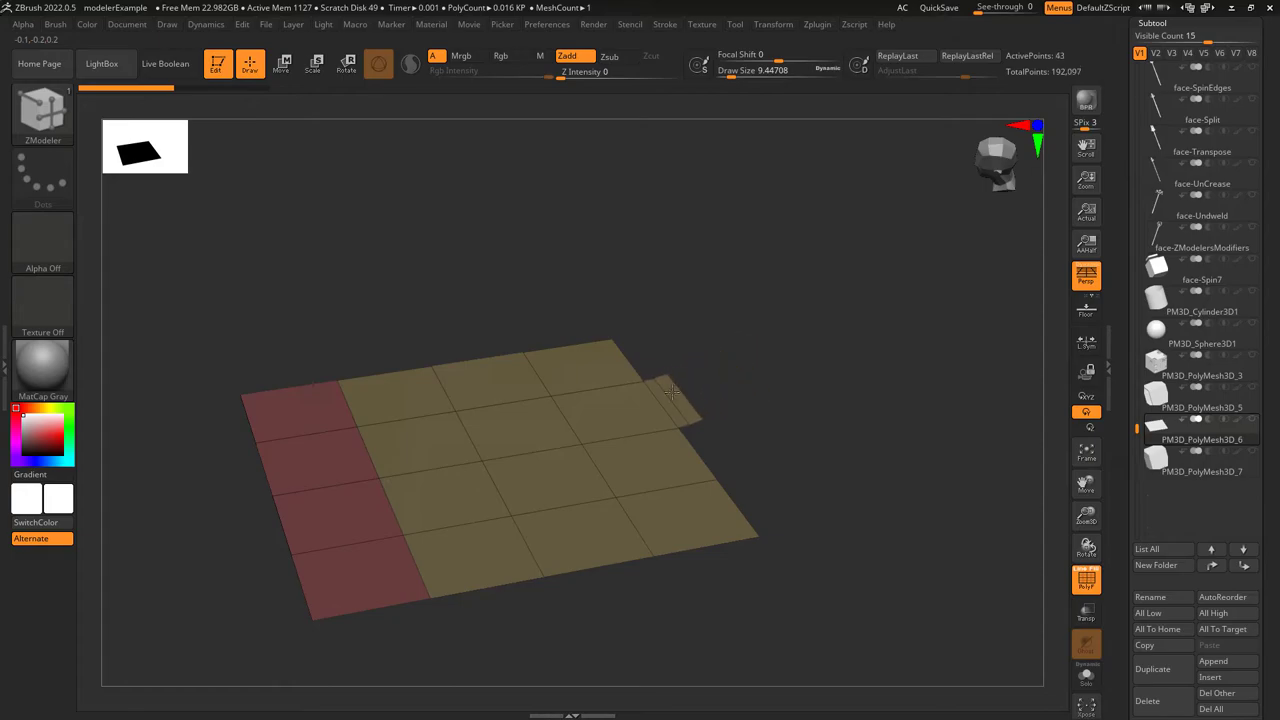
right_click(670, 393)
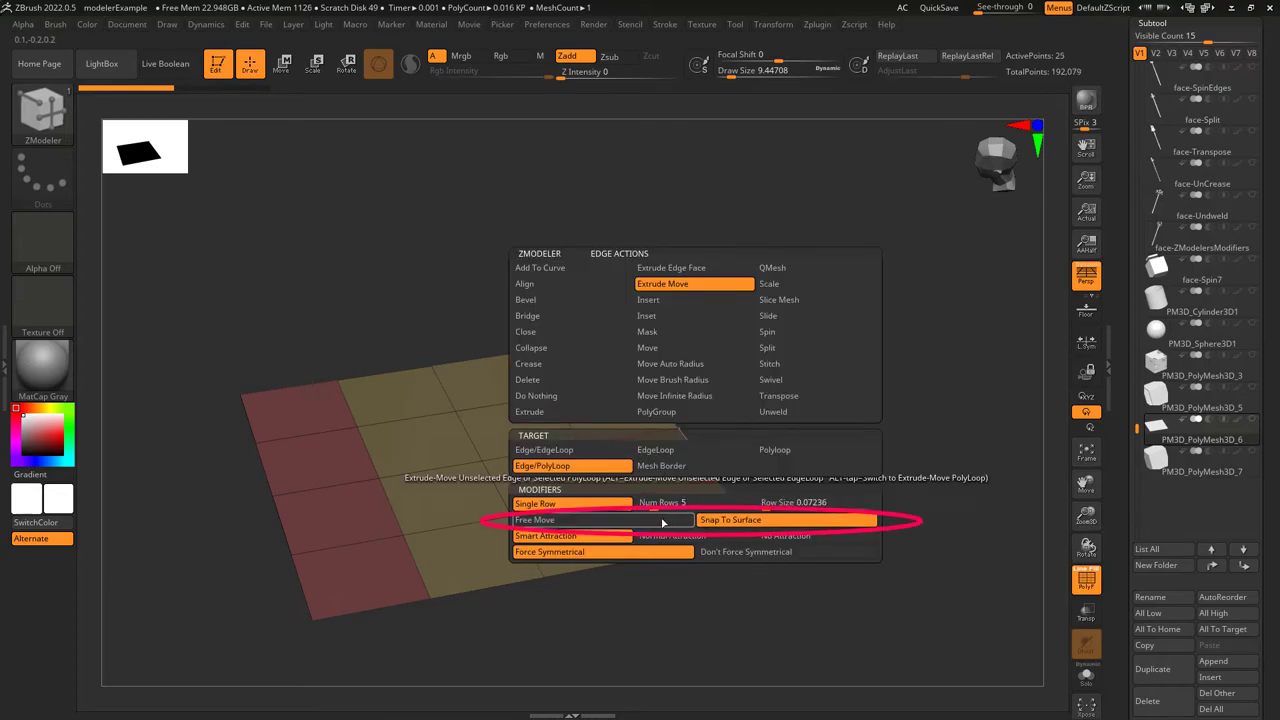
mouse_move(685, 558)
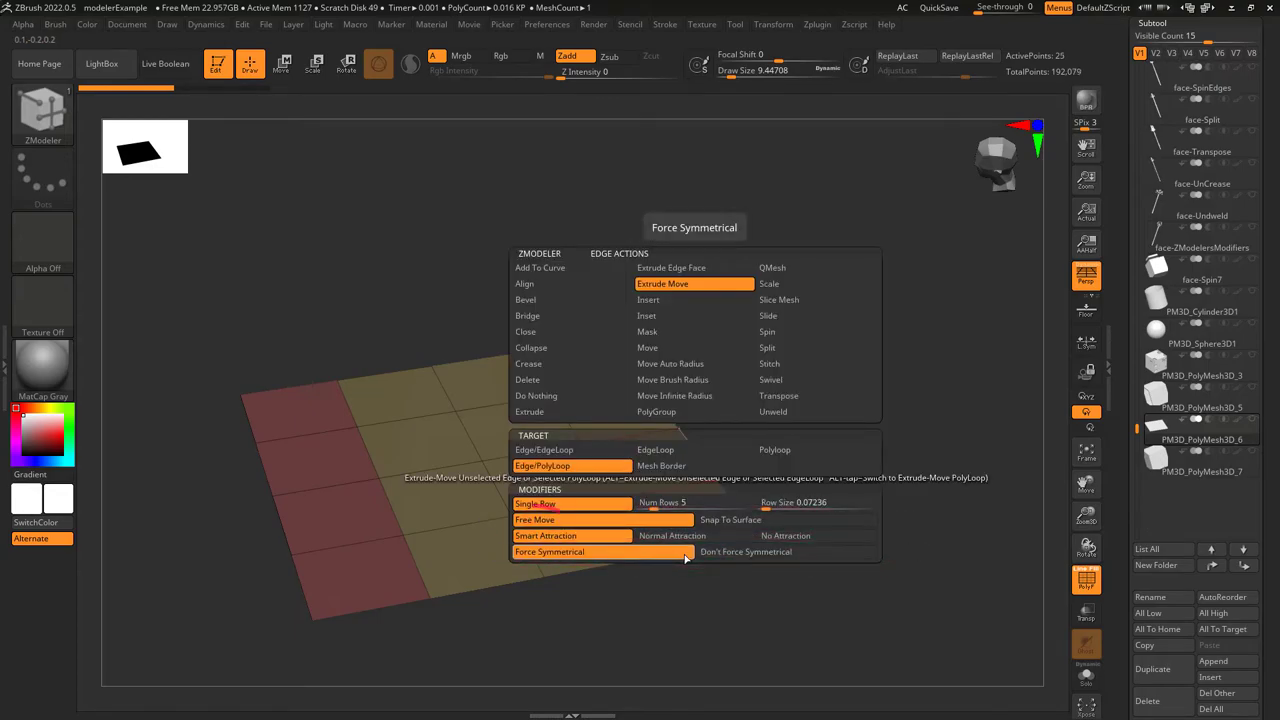